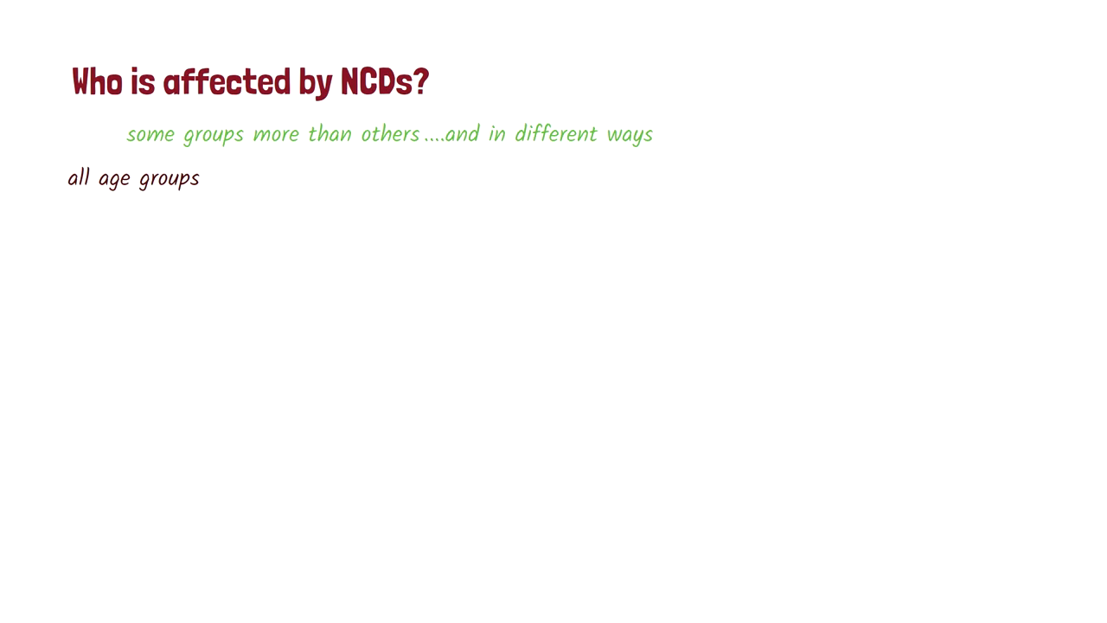
text(even childhood)
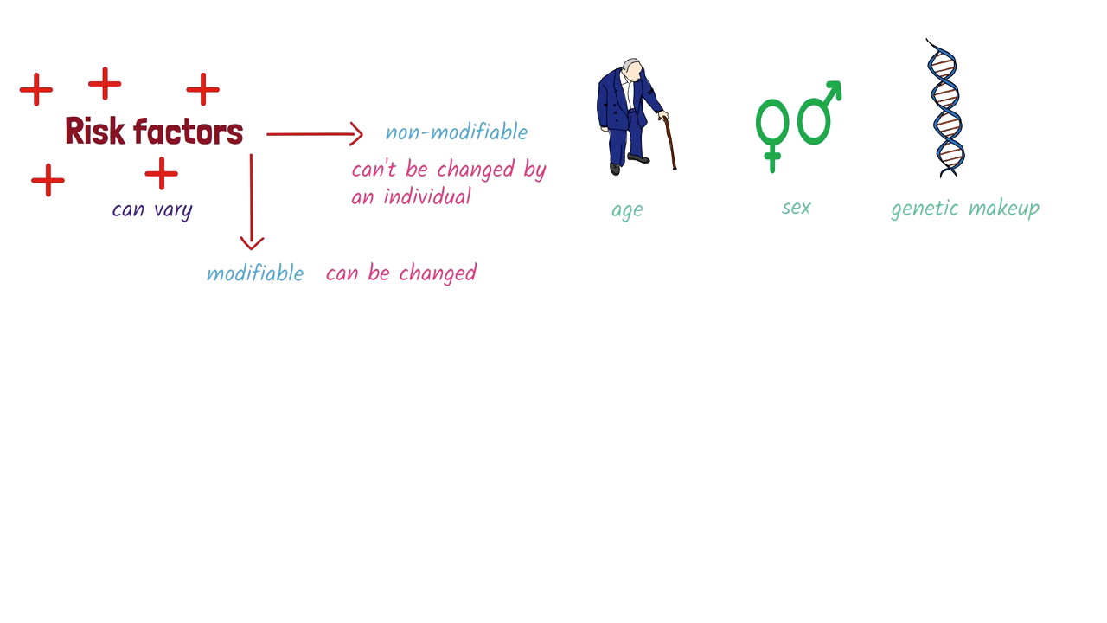
text(4 important modifiable risk factors)
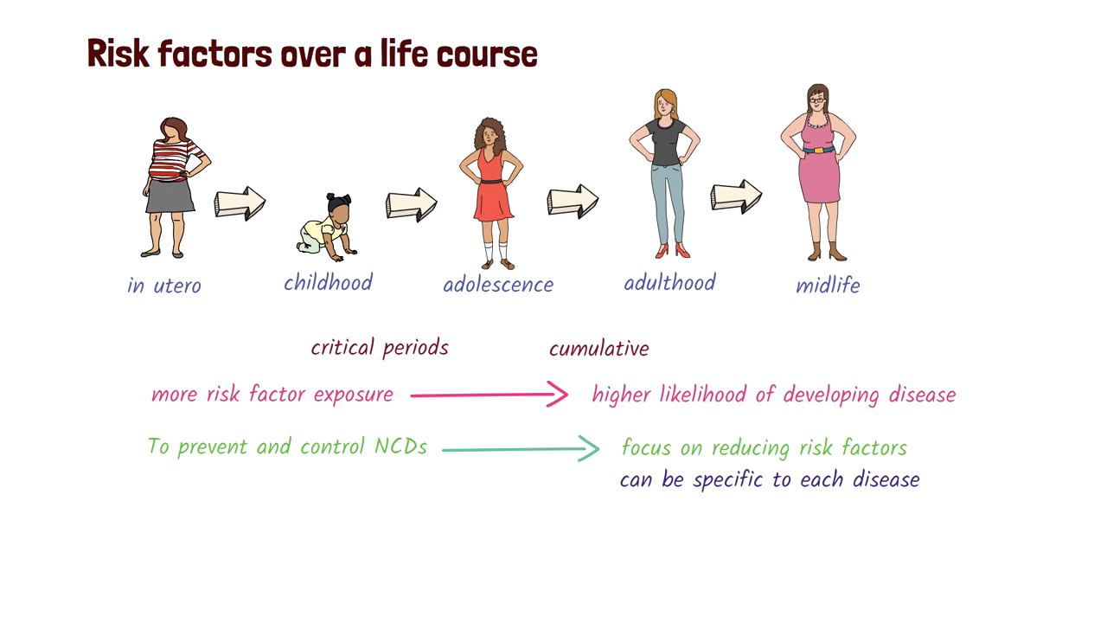
text(focus on common ones)
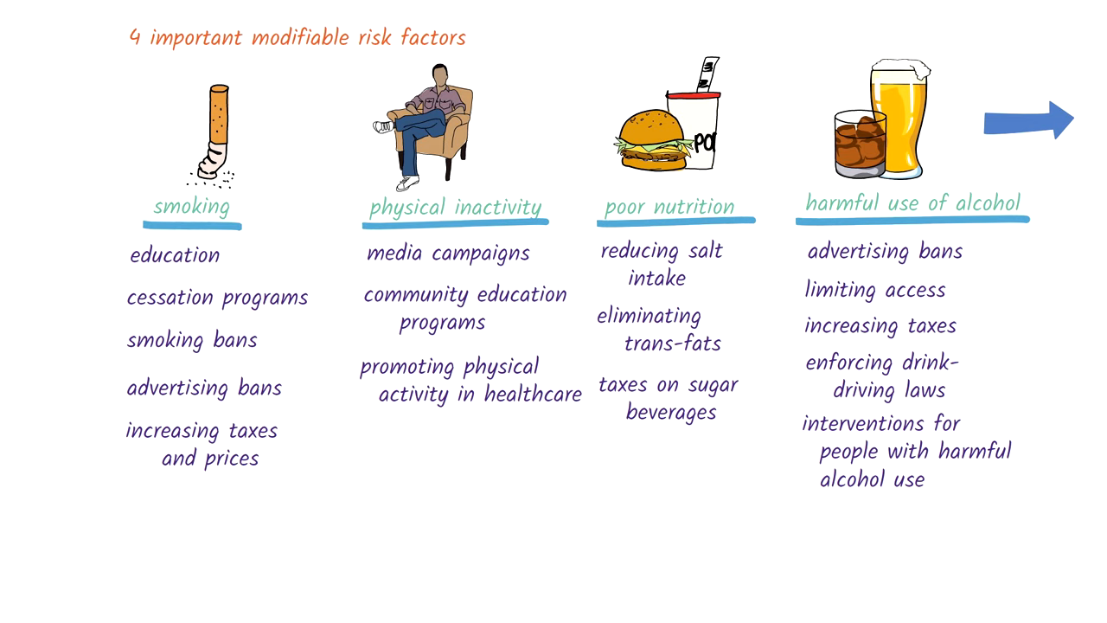
text(Early screening, effect)
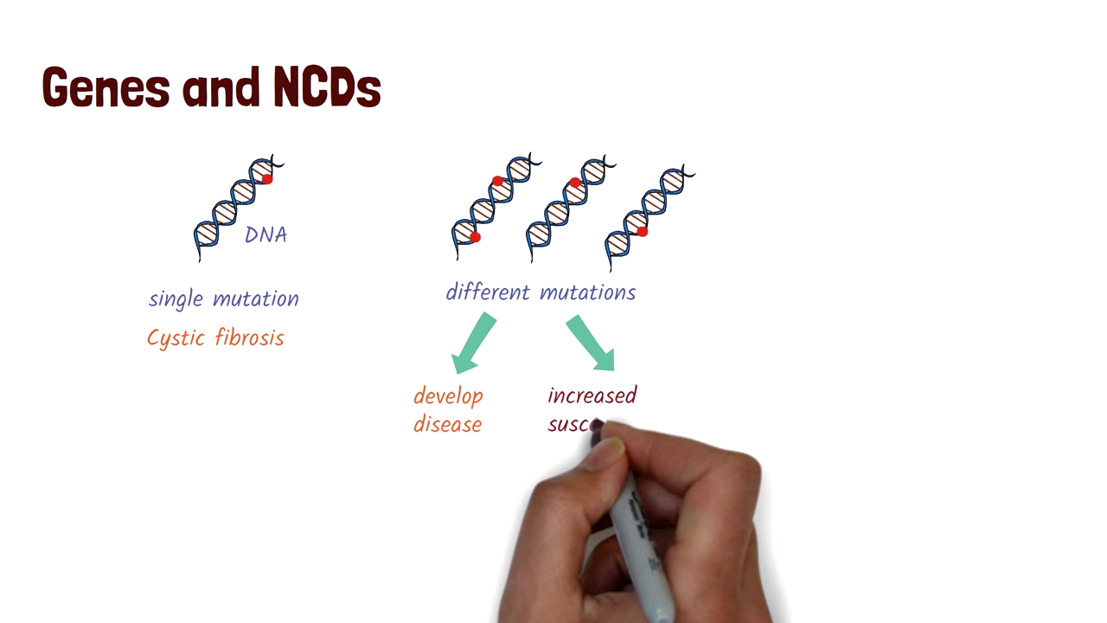
text(+ risk factors)
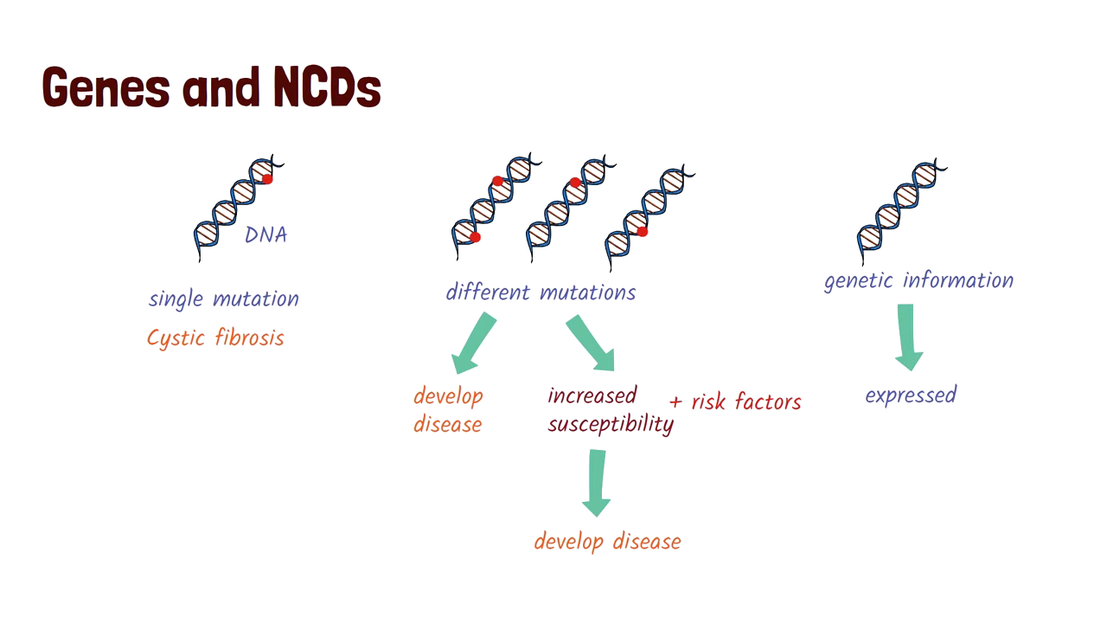
text(EPIGENETICS)
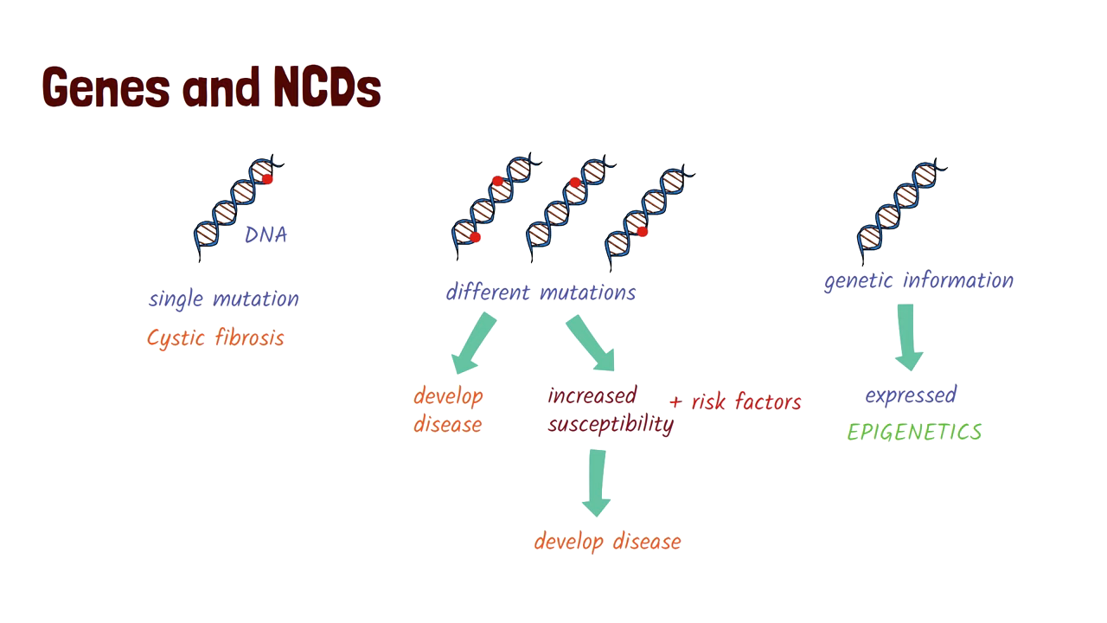